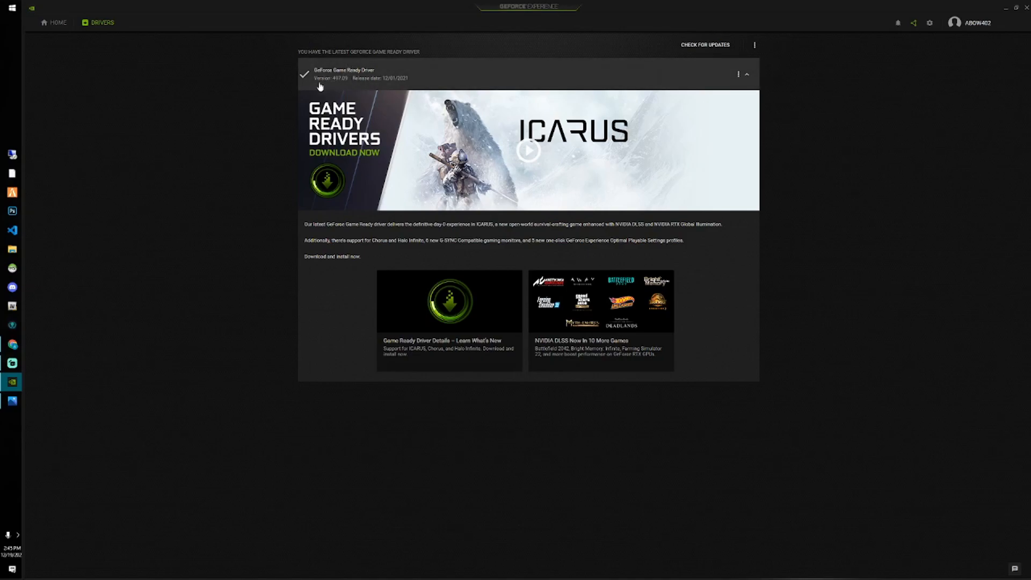
pyautogui.moveTo(361, 91)
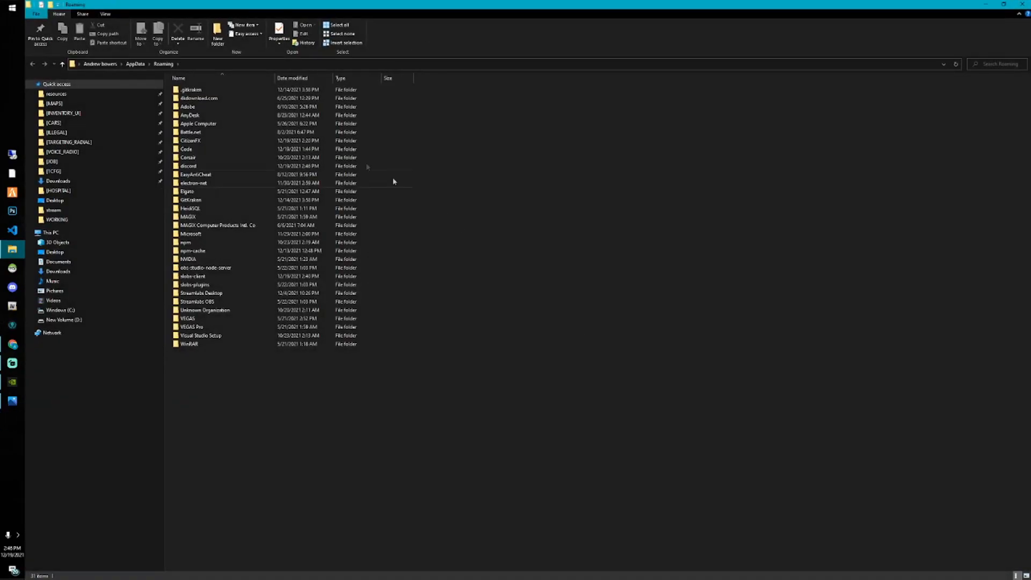
# Step: Open the CitizenFX folder inside AppData\Roaming to view its settings files
pyautogui.click(191, 140)
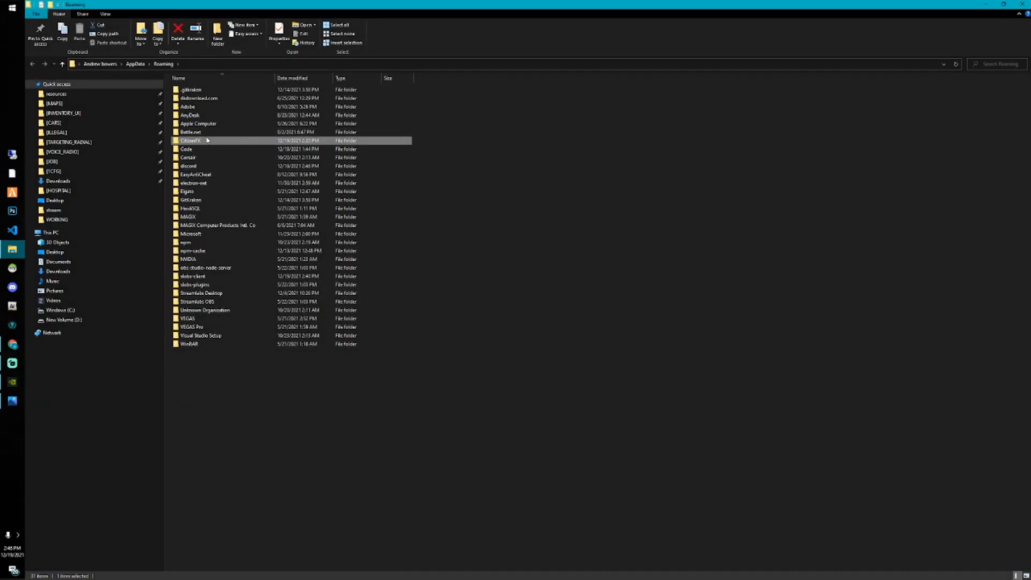
pyautogui.doubleClick(189, 140)
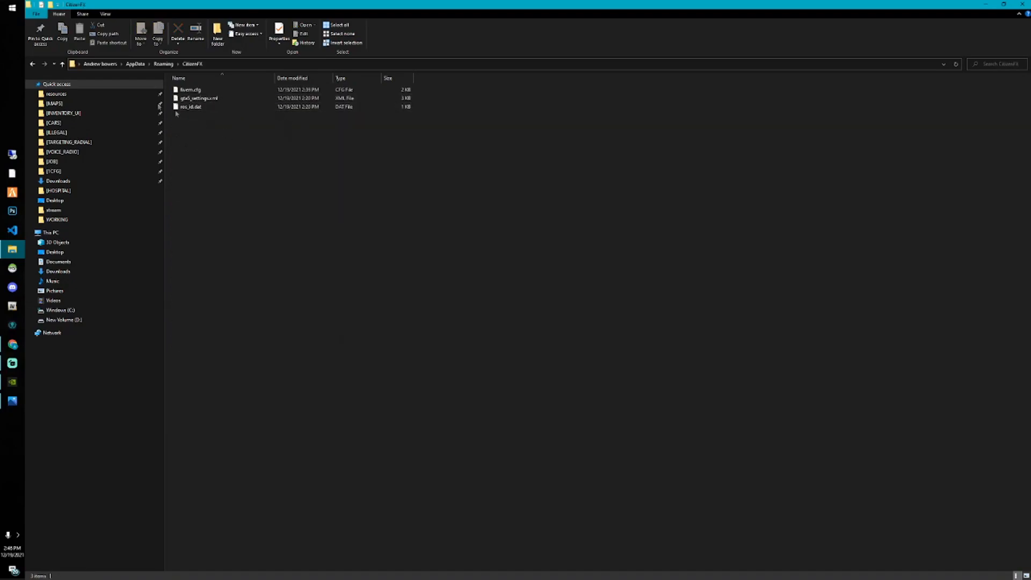
pyautogui.click(164, 65)
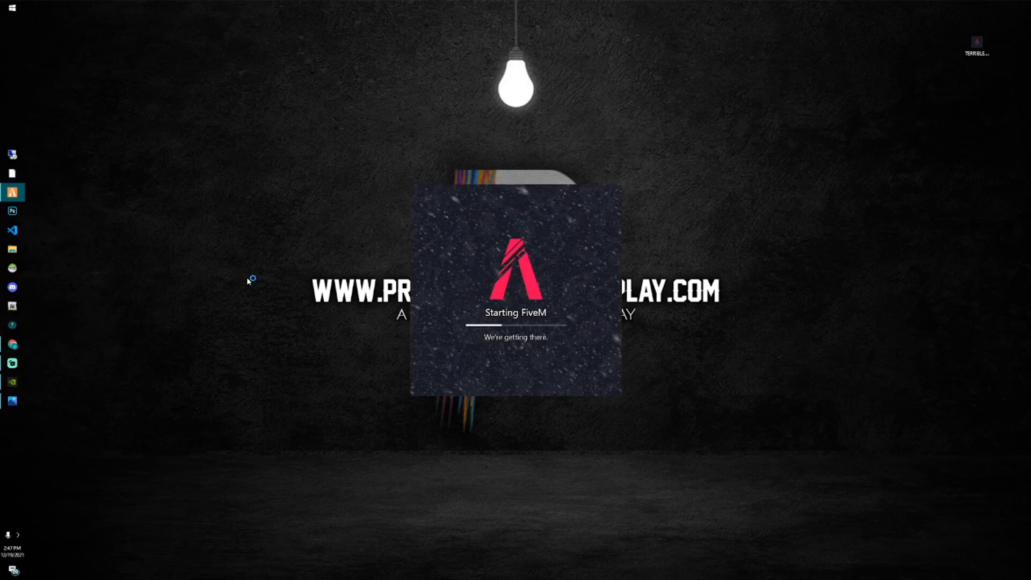
pyautogui.moveTo(234, 277)
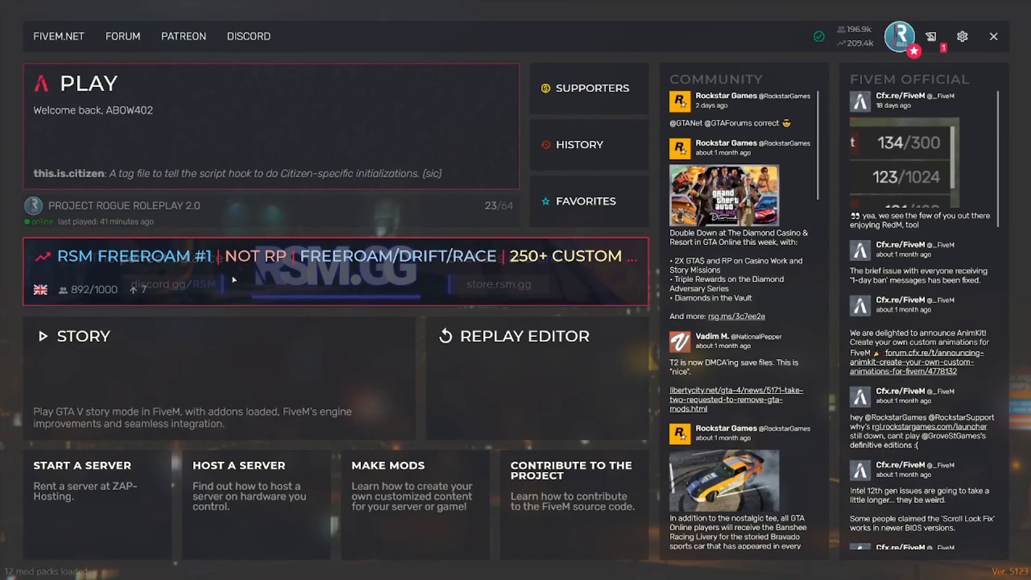
pyautogui.moveTo(277, 288)
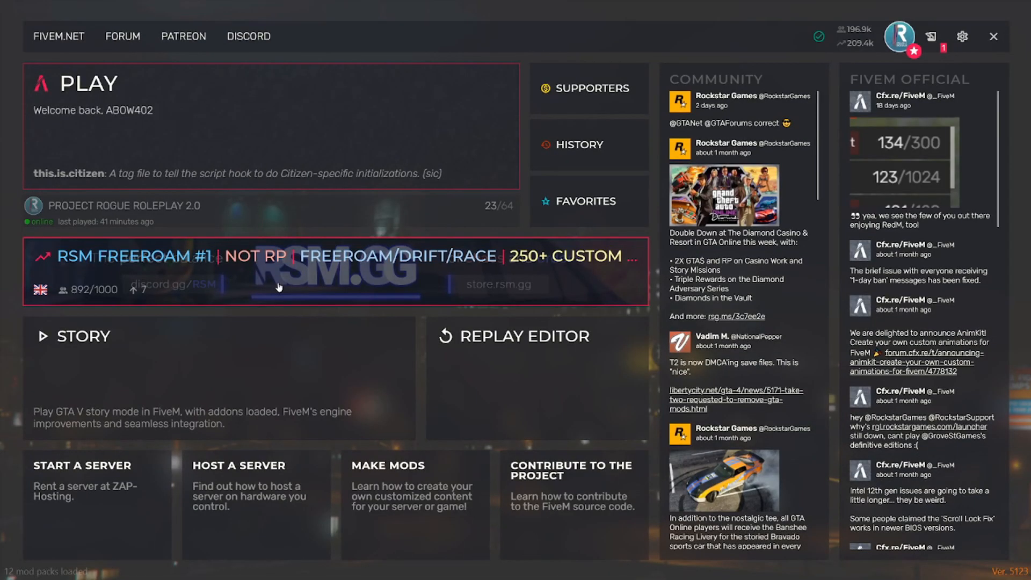
pyautogui.moveTo(962, 36)
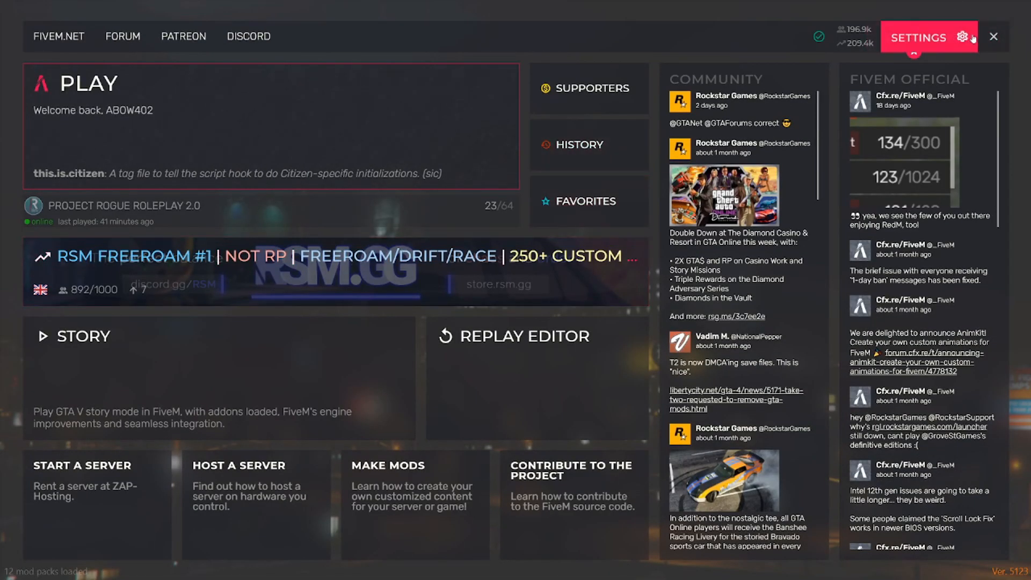
# Step: Enable the NUI in-process GPU 'Fix UI lag' option under the Game settings
pyautogui.click(921, 36)
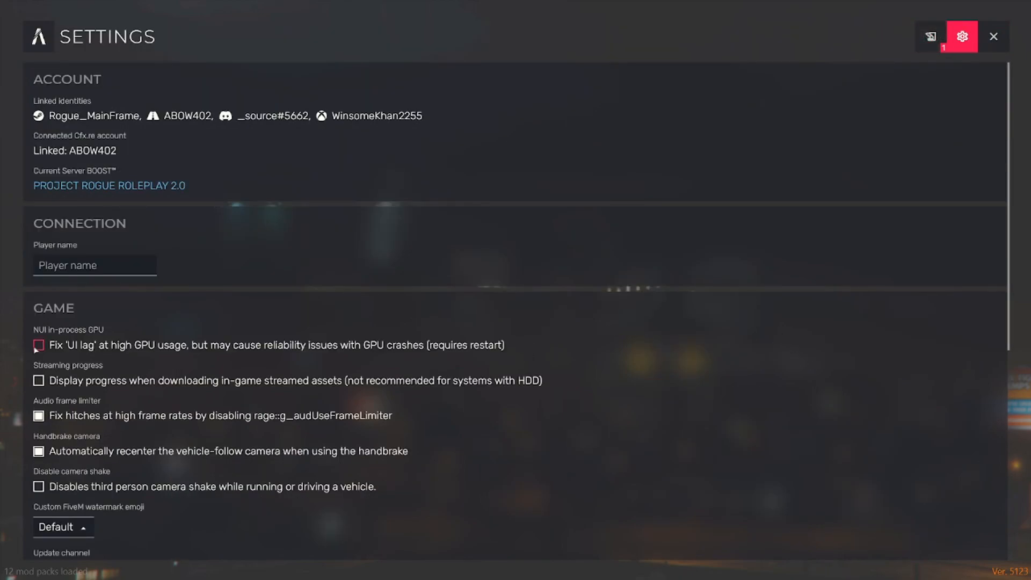
pyautogui.moveTo(510, 346)
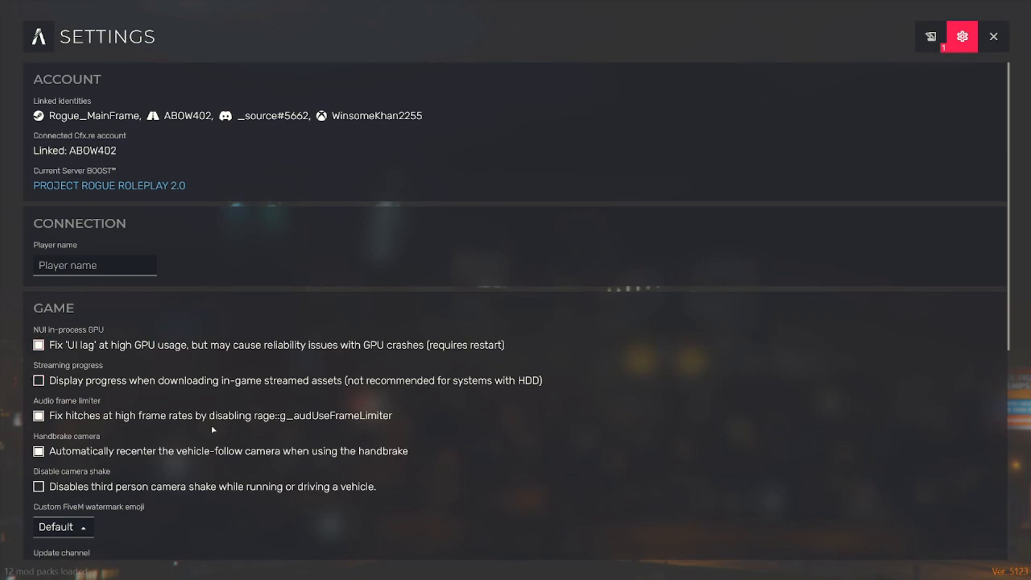
pyautogui.scroll(-3)
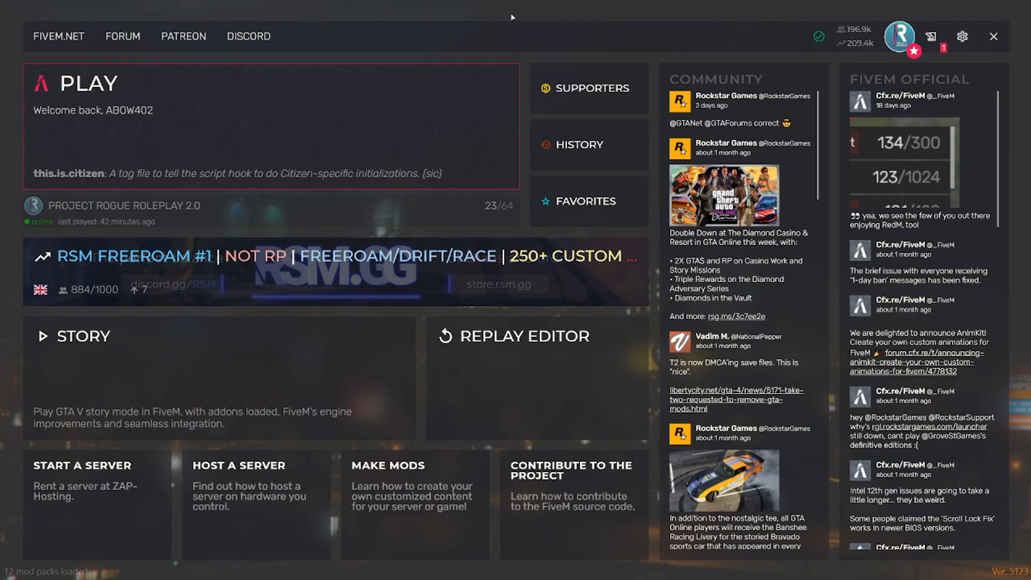
pyautogui.moveTo(526, 33)
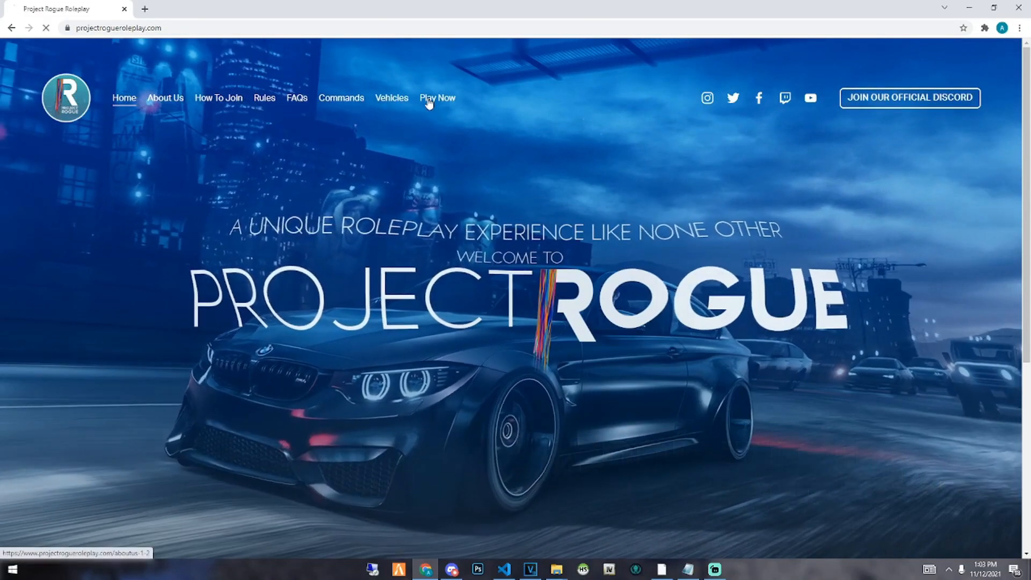
# Step: From the Play Now page, launch FiveM via 'PLAY PROJECT ROGUE RP NOW!'
pyautogui.click(436, 98)
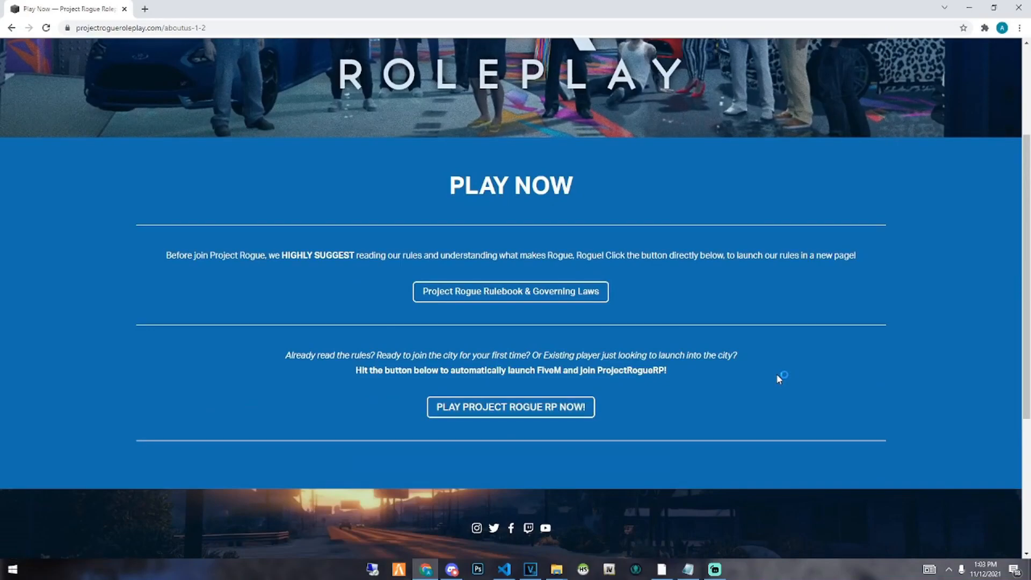
pyautogui.click(512, 407)
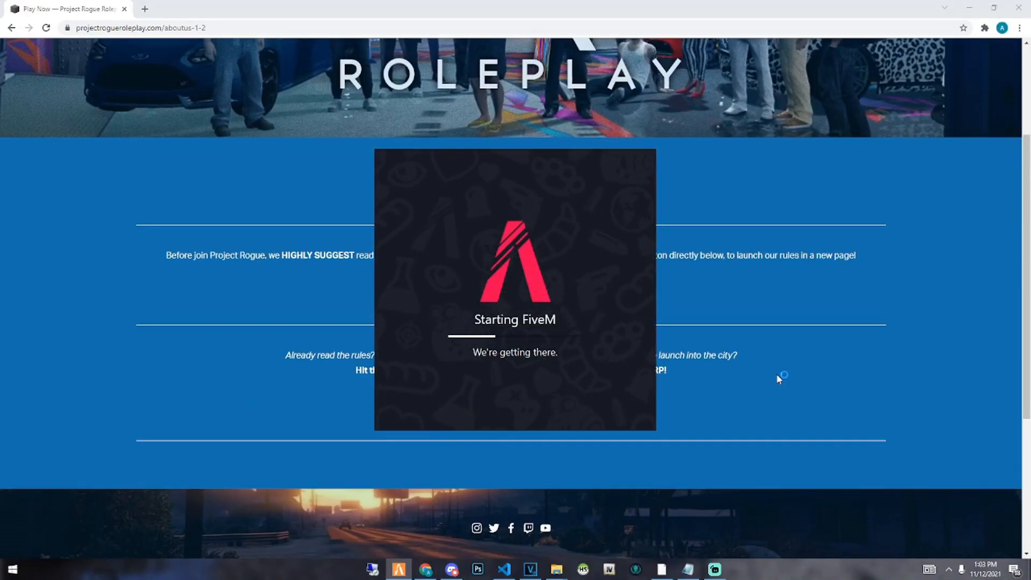